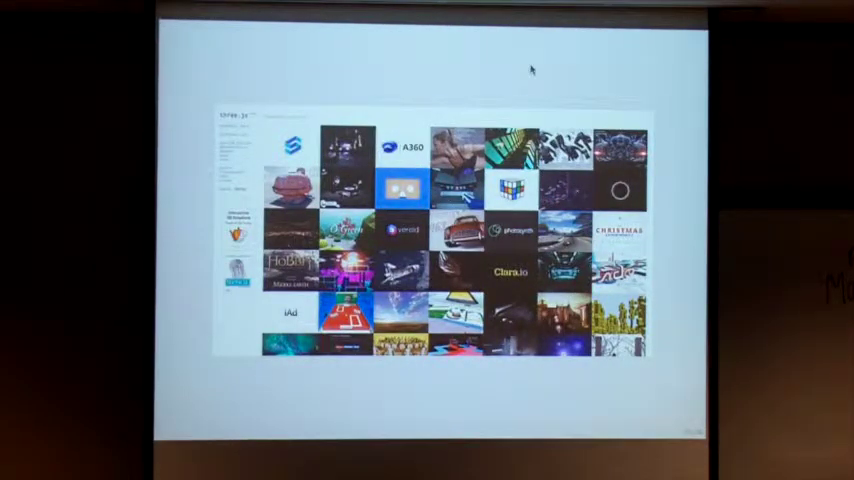
mouse_move(415, 103)
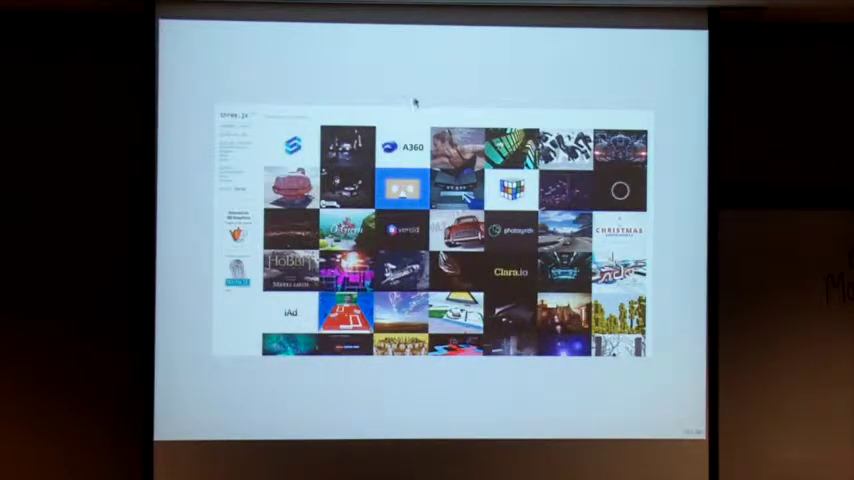
mouse_move(330, 77)
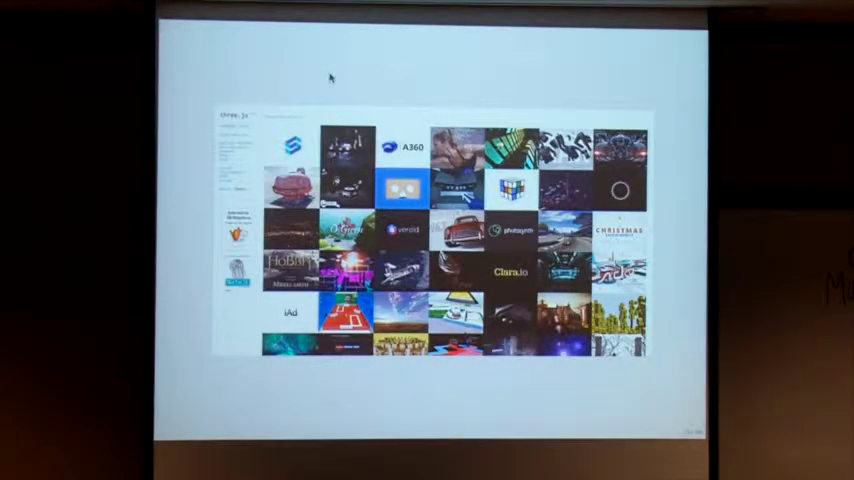
mouse_move(225, 98)
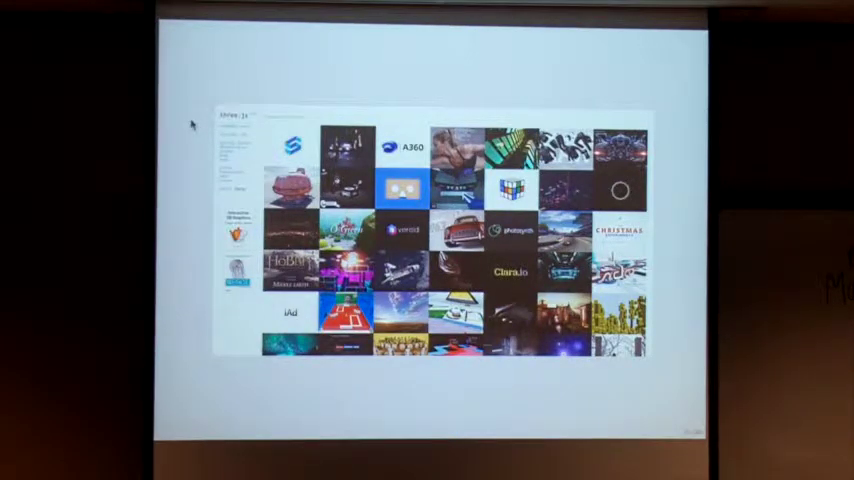
mouse_move(276, 95)
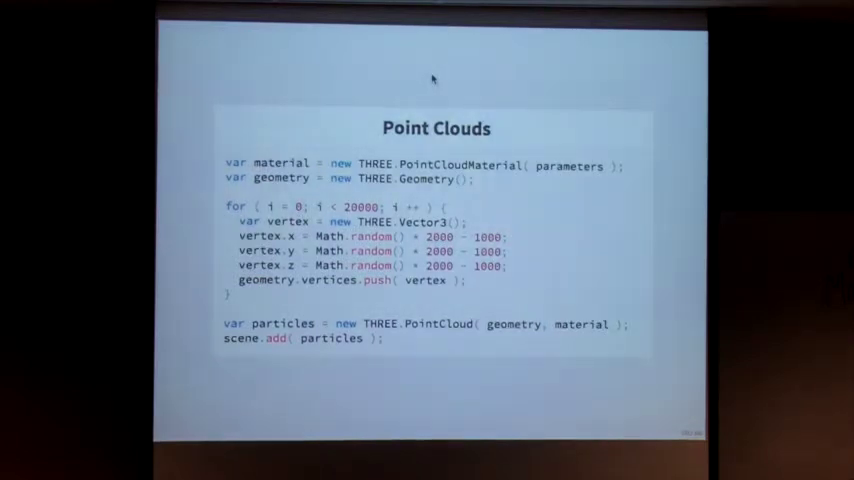
mouse_move(446, 65)
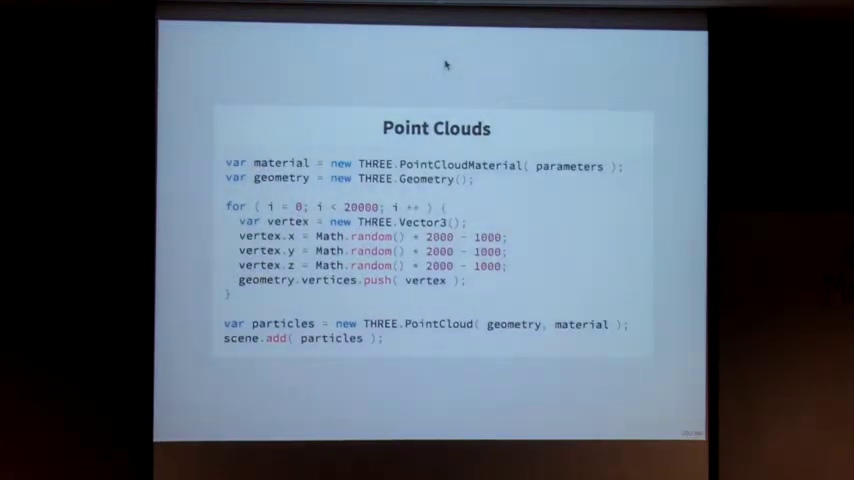
key("Right")
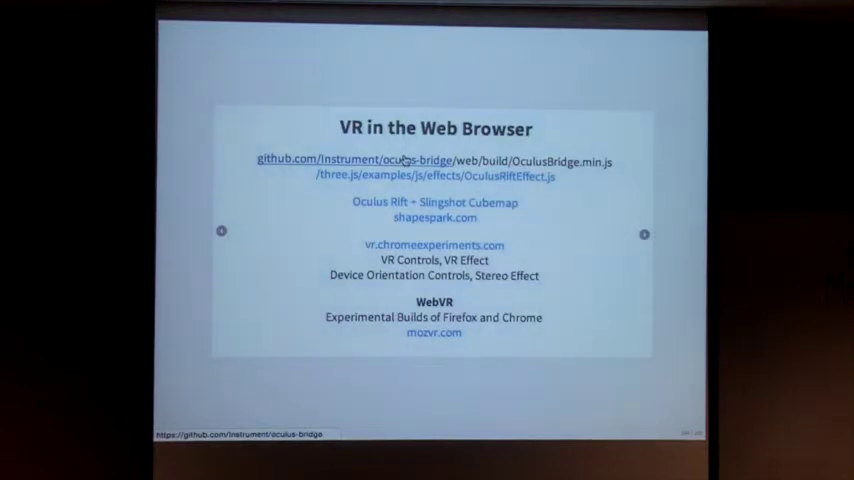
mouse_move(418, 97)
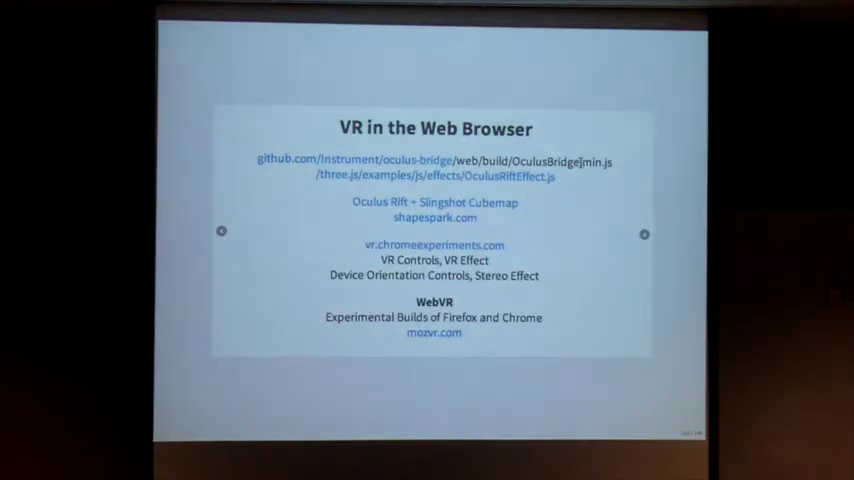
mouse_move(590, 201)
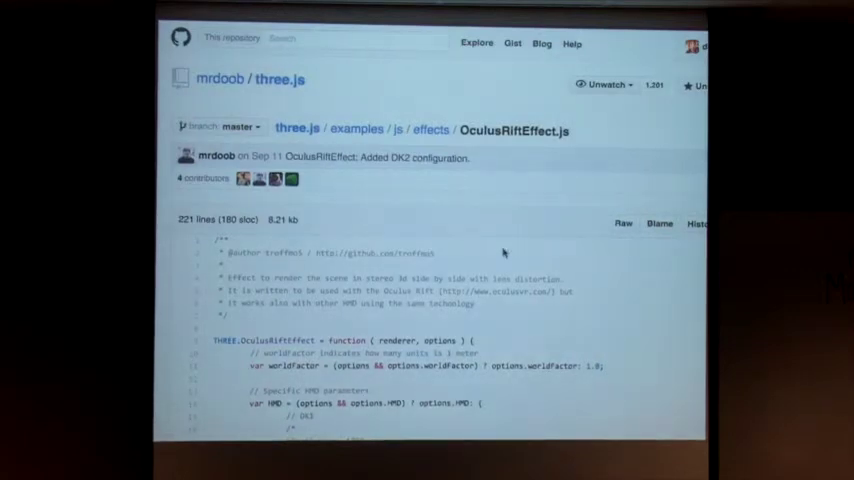
scroll("down", 3)
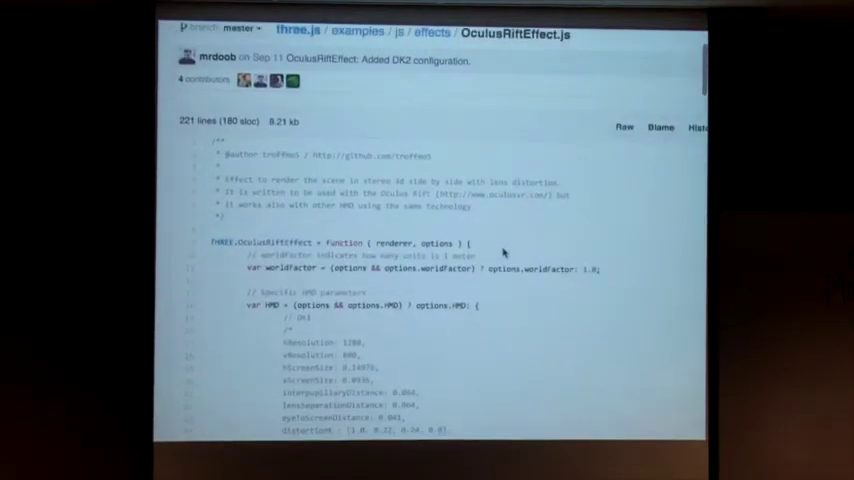
scroll("down", 3)
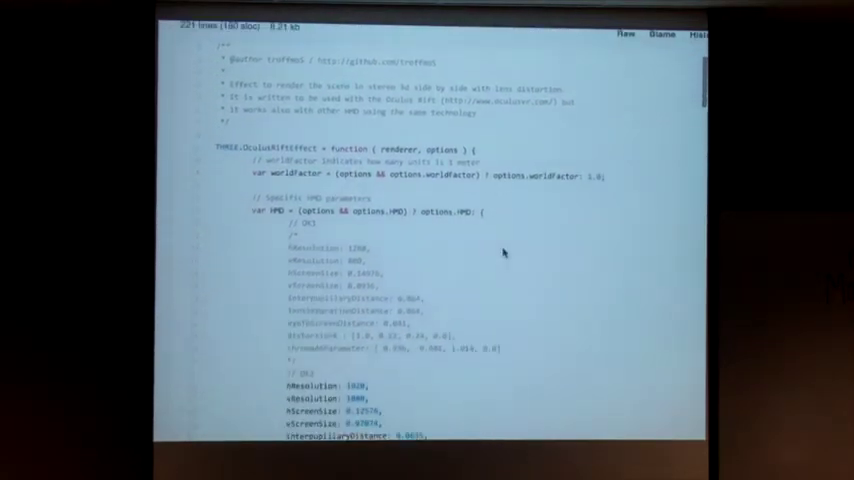
scroll("down", 3)
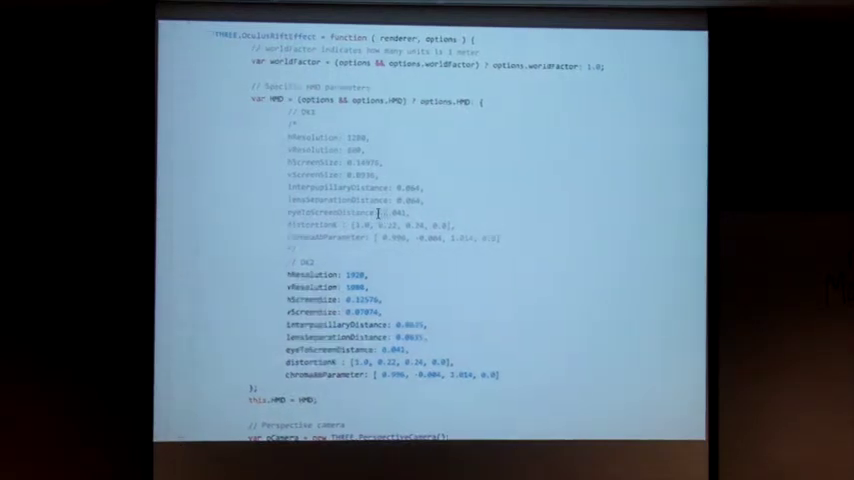
scroll("up", 3)
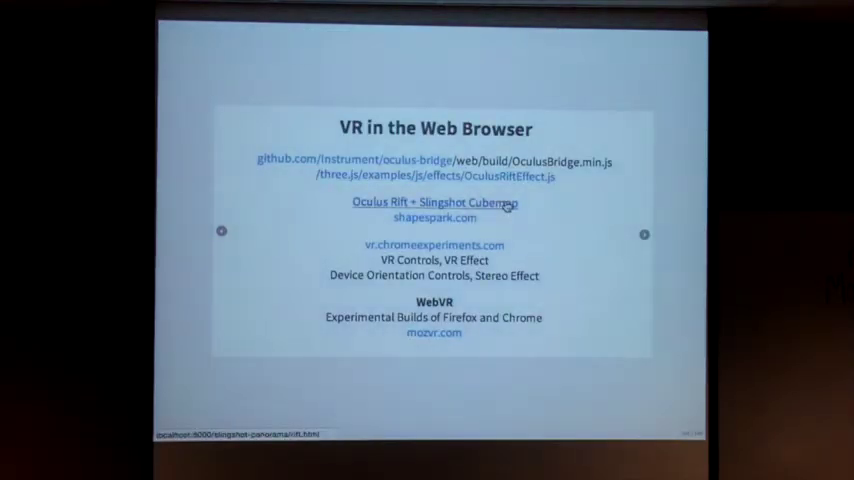
left_click(434, 202)
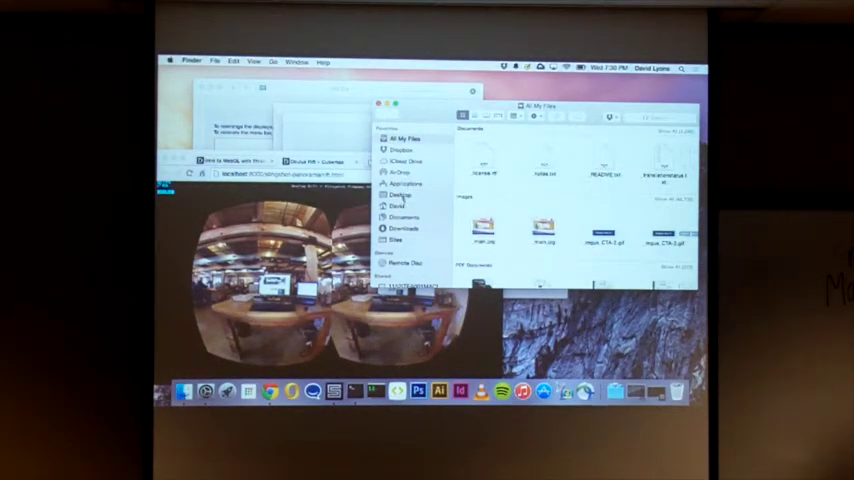
left_click(403, 228)
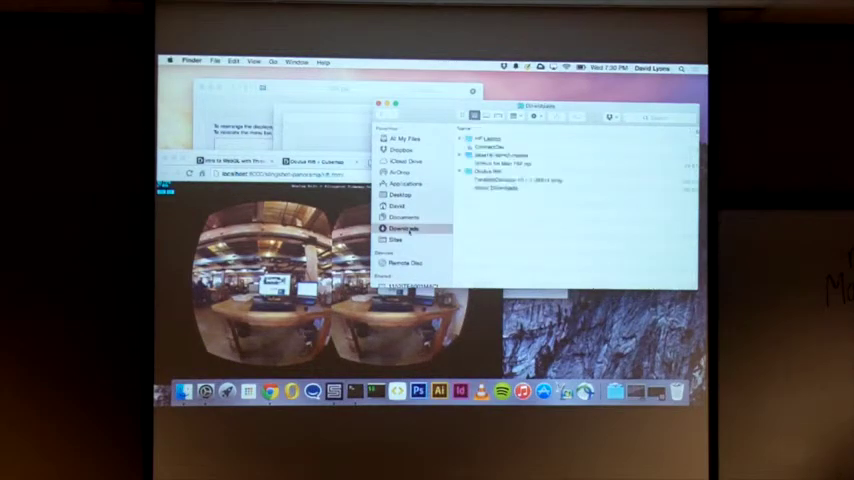